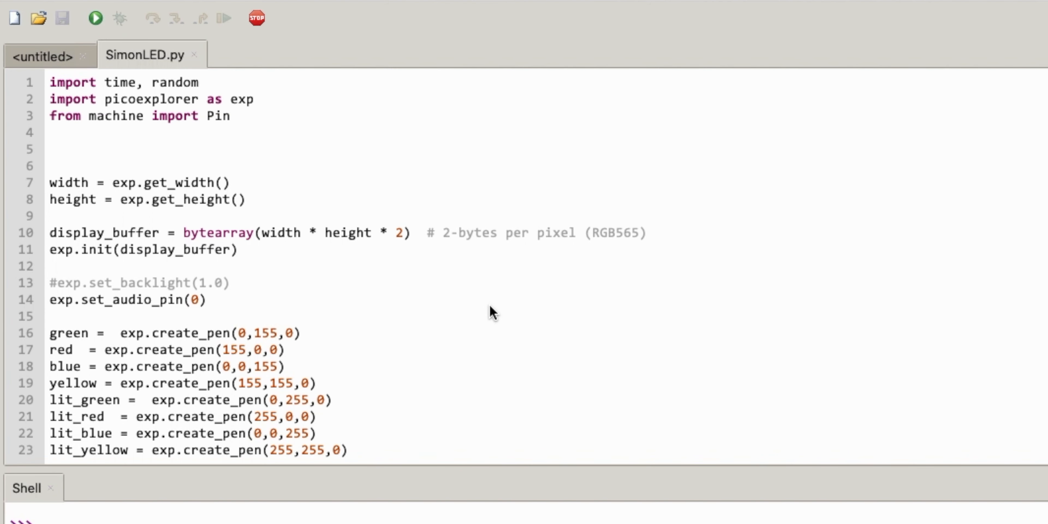
Step: Scroll SimonLED.py down to the Pin definitions above wrong = Pin(6, Pin.OUT)
scroll("down", 3)
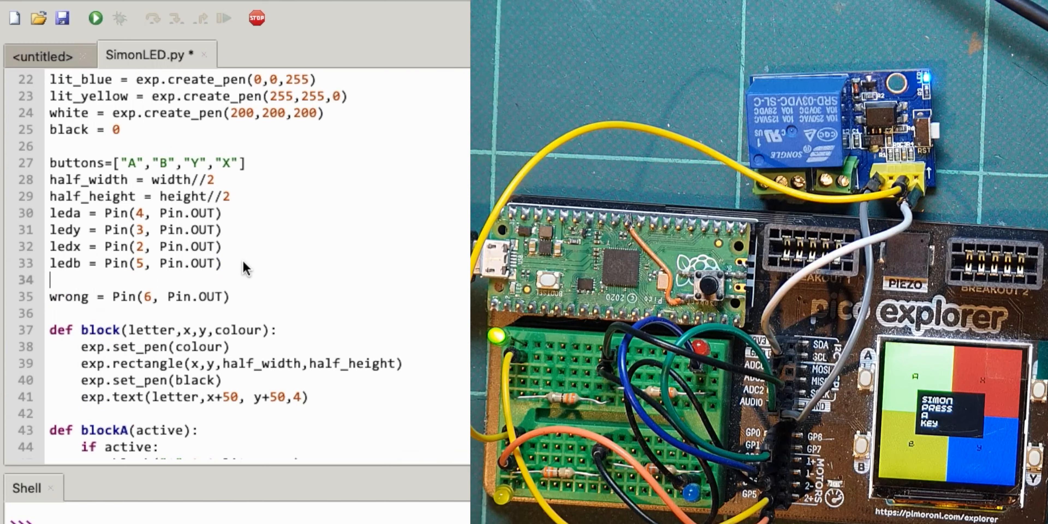
Step: Select the blank line above the wrong pin for relay = Pin(7, Pin.OUT)
double_click(67, 297)
type("relay = Pin(7, Pin.OUT)")
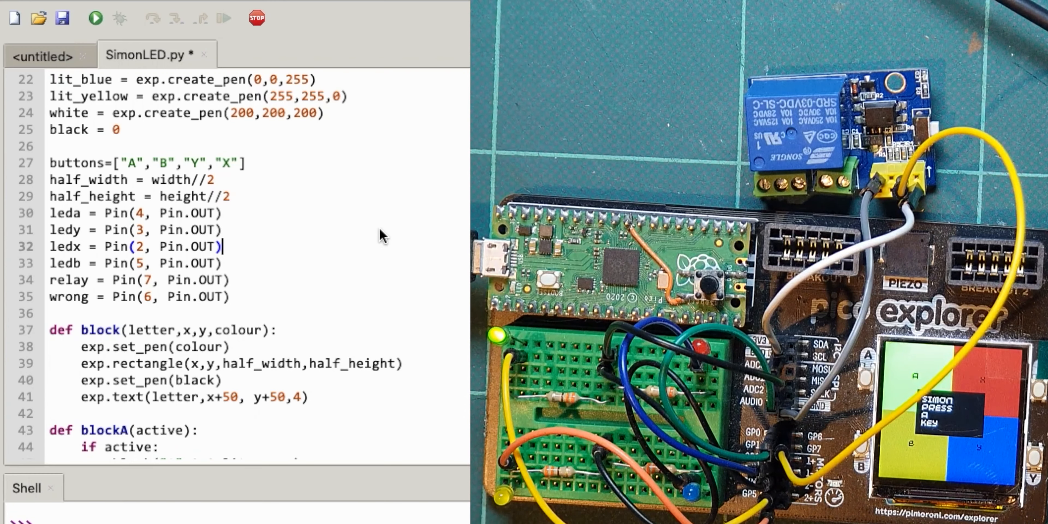
mouse_move(256, 18)
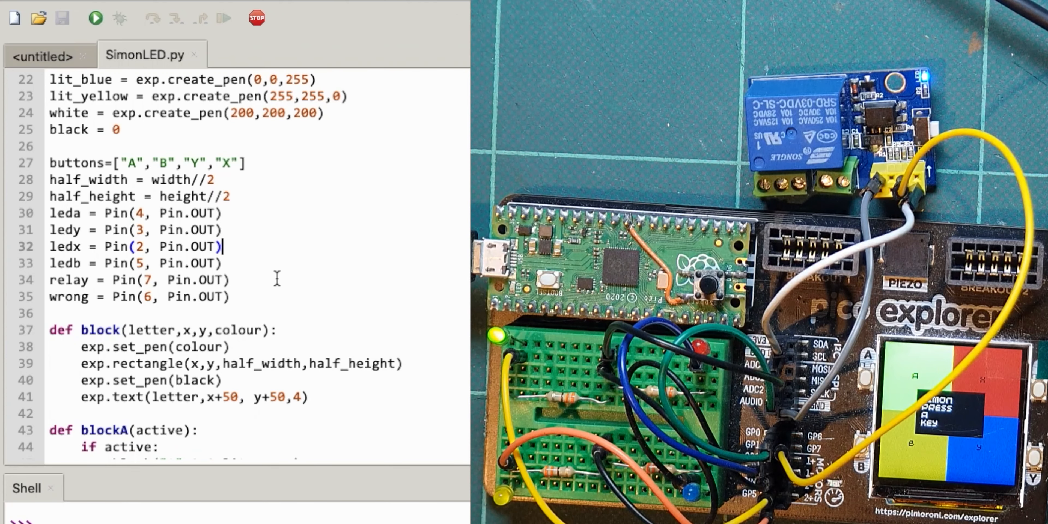
mouse_move(193, 335)
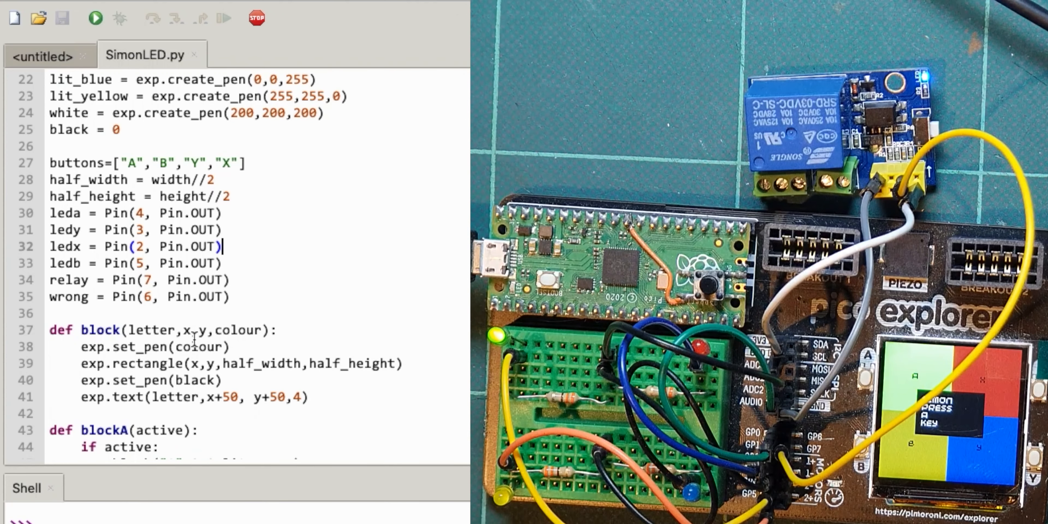
Step: In blockB add relay.on() after ledb.on() and relay.off() after ledb.off()
scroll("down", 3)
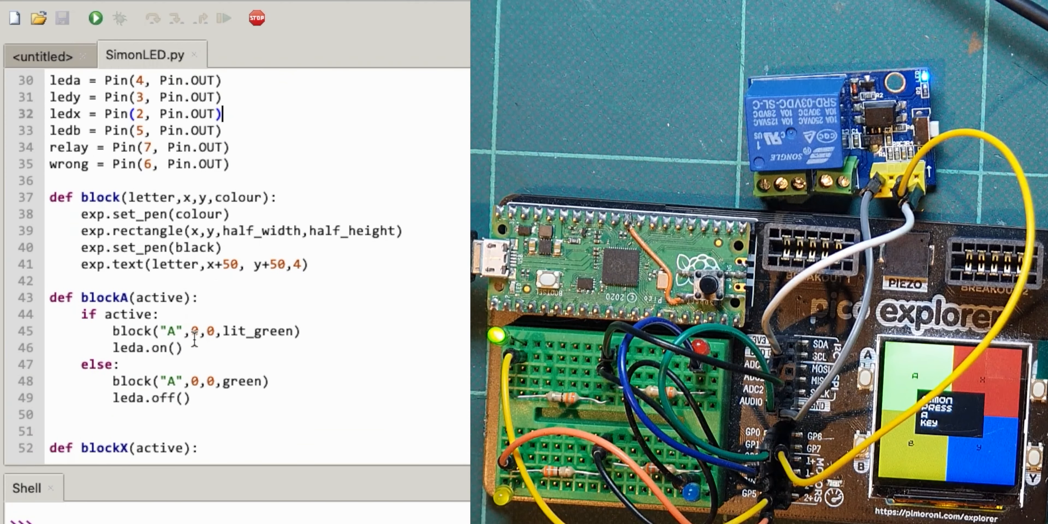
scroll("down", 3)
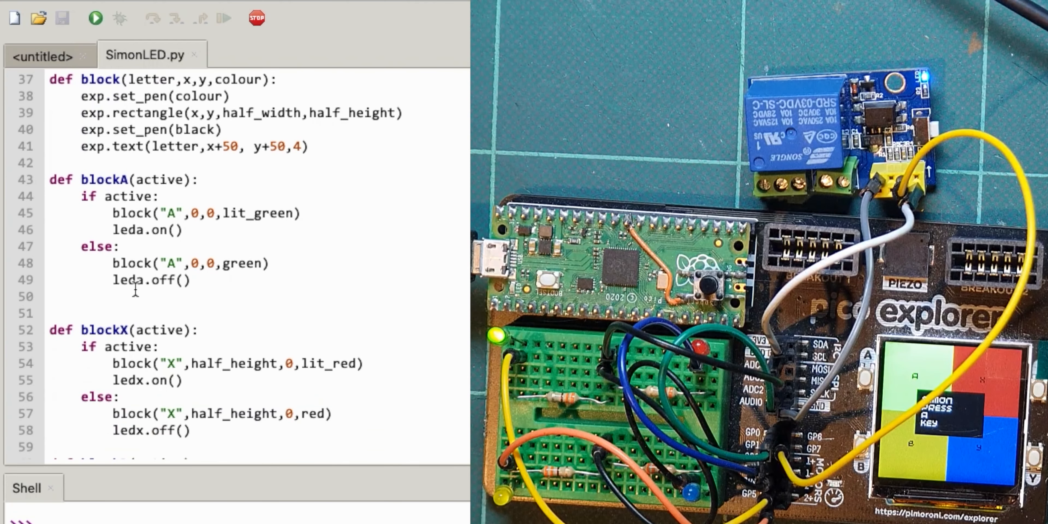
scroll("down", 3)
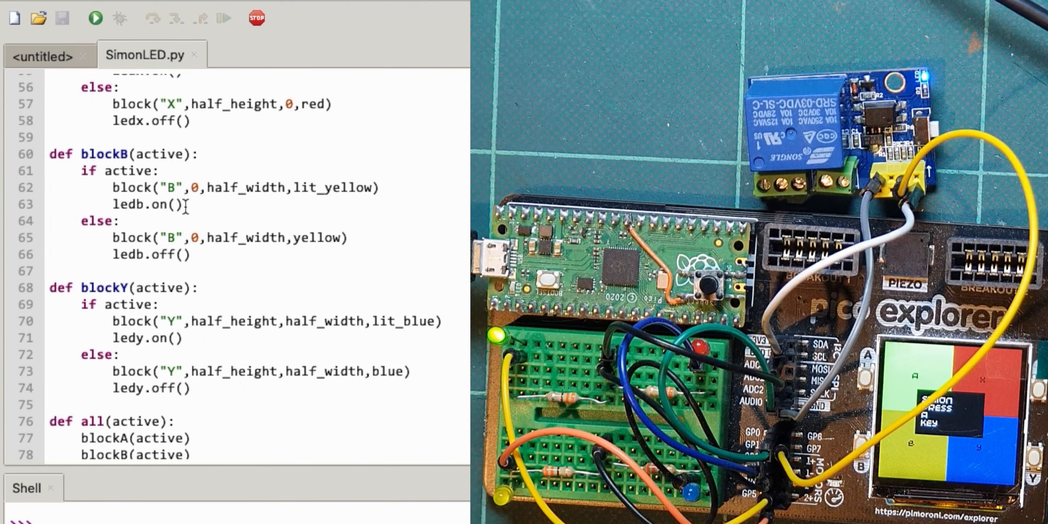
double_click(147, 204)
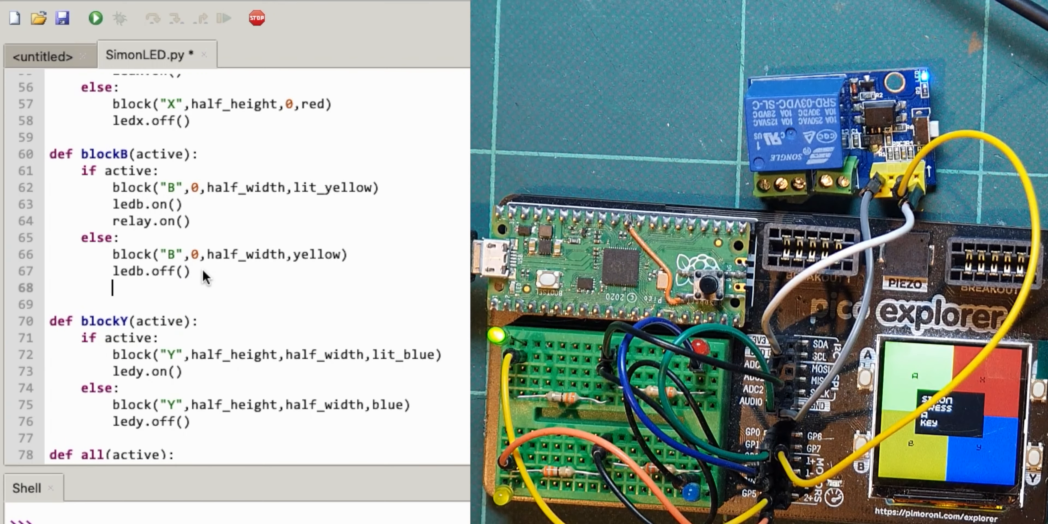
type("relay.off()")
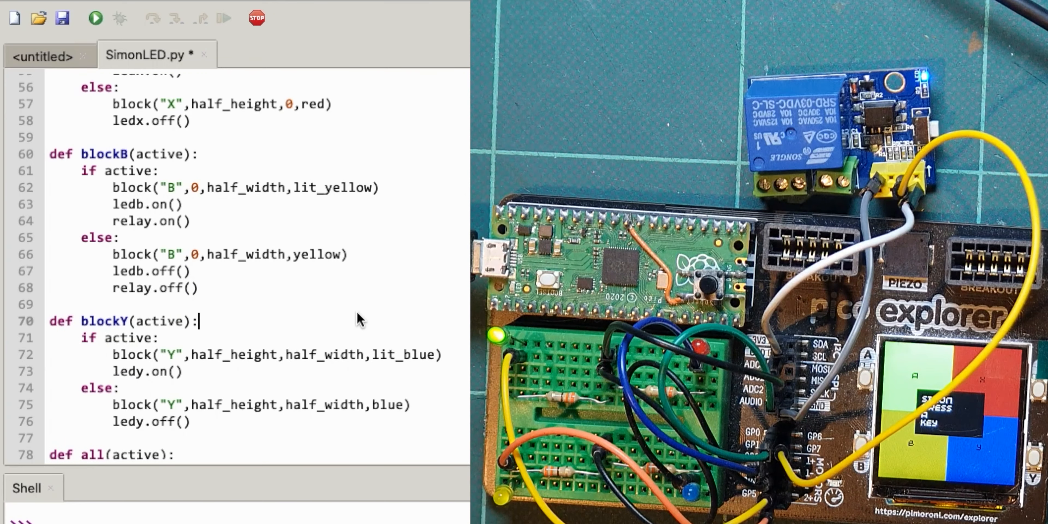
mouse_move(230, 85)
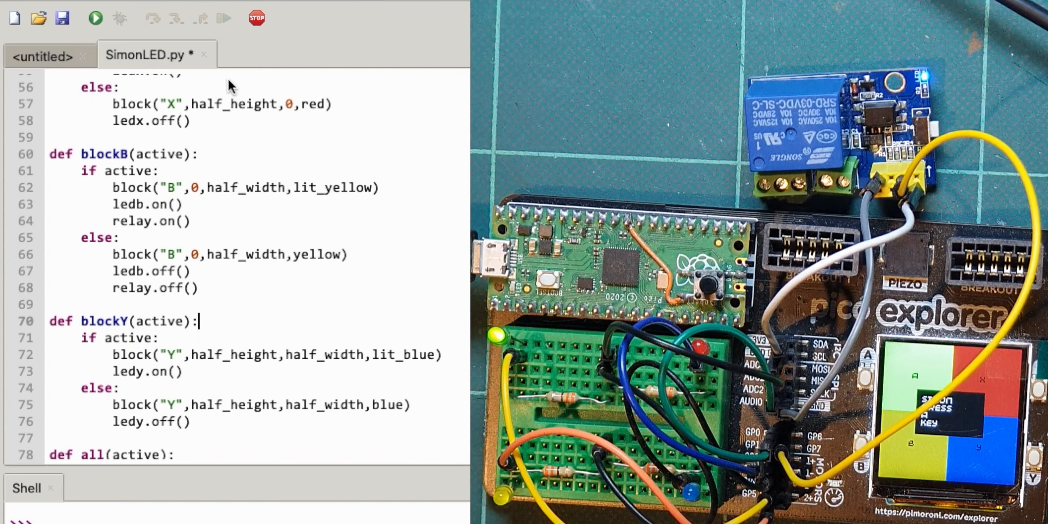
mouse_move(261, 49)
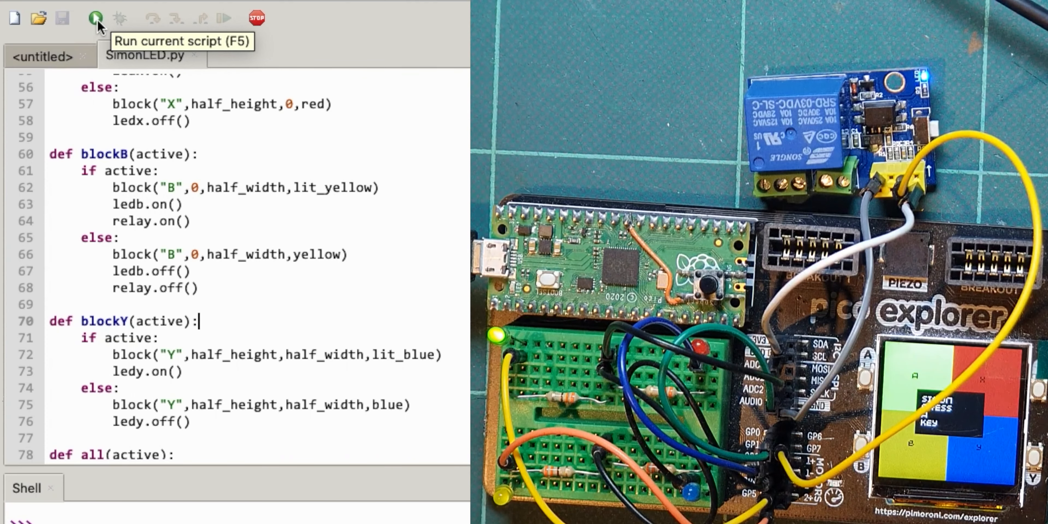
Step: Run the game, swap blockB's relay calls to off/on, and rerun it on the Pico
left_click(96, 18)
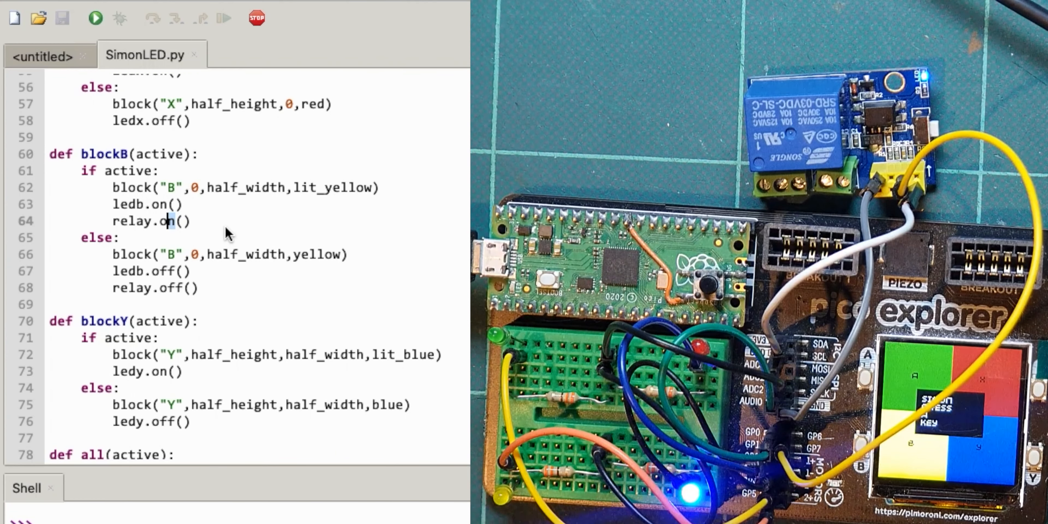
type("off")
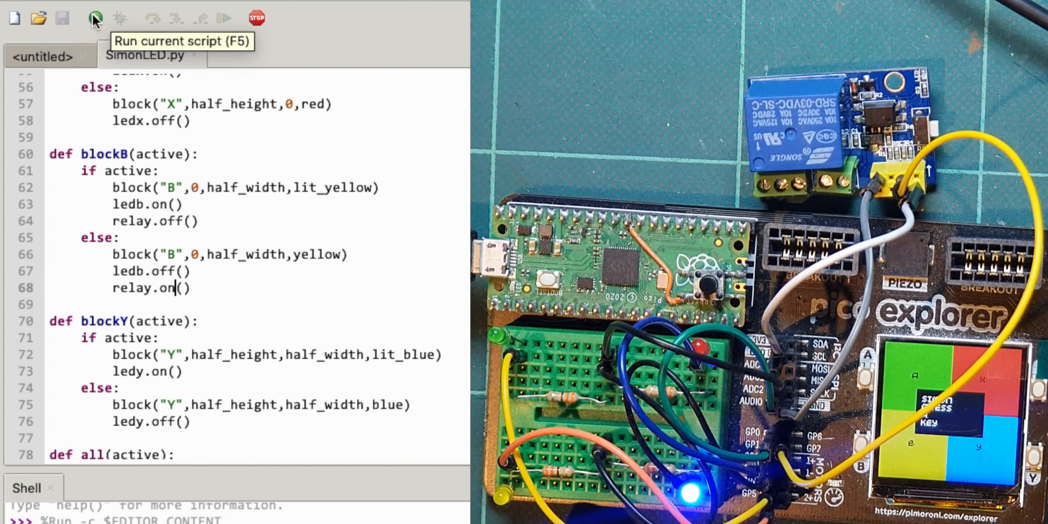
double_click(175, 221)
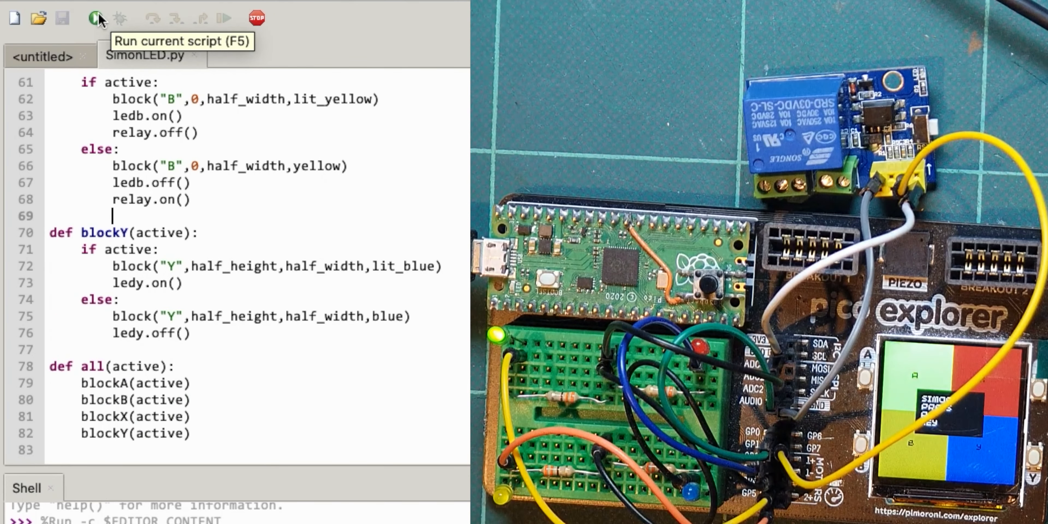
left_click(95, 18)
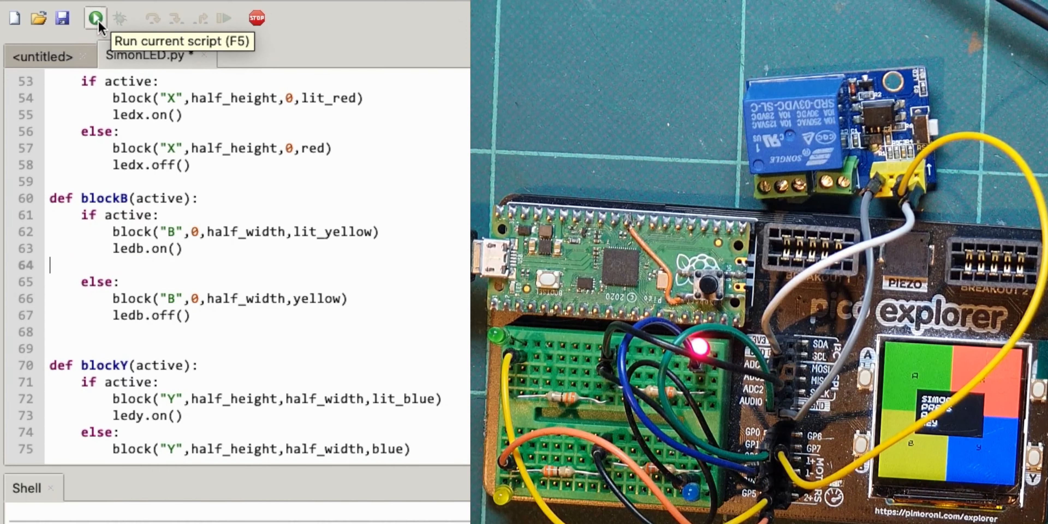
Step: Run without relay lines, set wrong to Pin(7), and scroll to the wrong-answer code
left_click(95, 18)
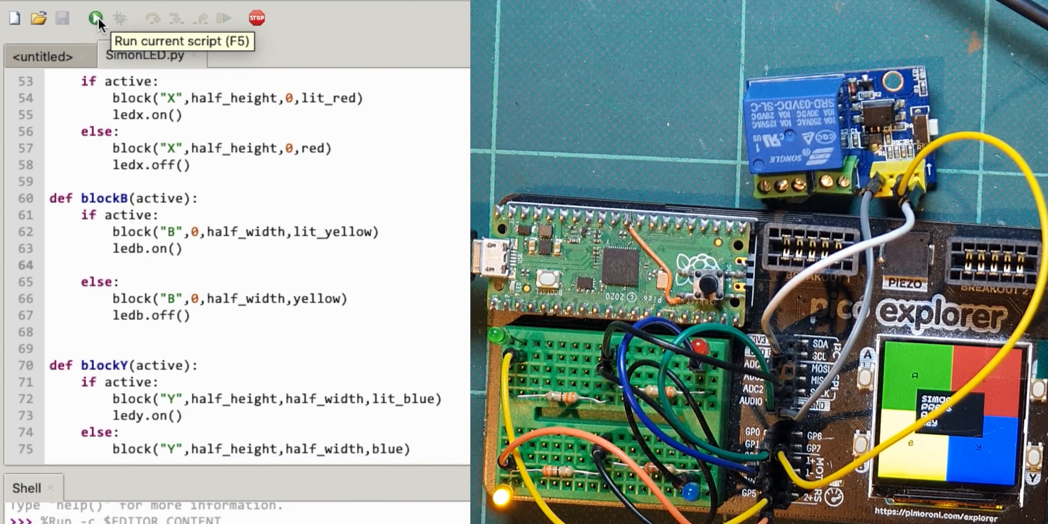
left_click(97, 18)
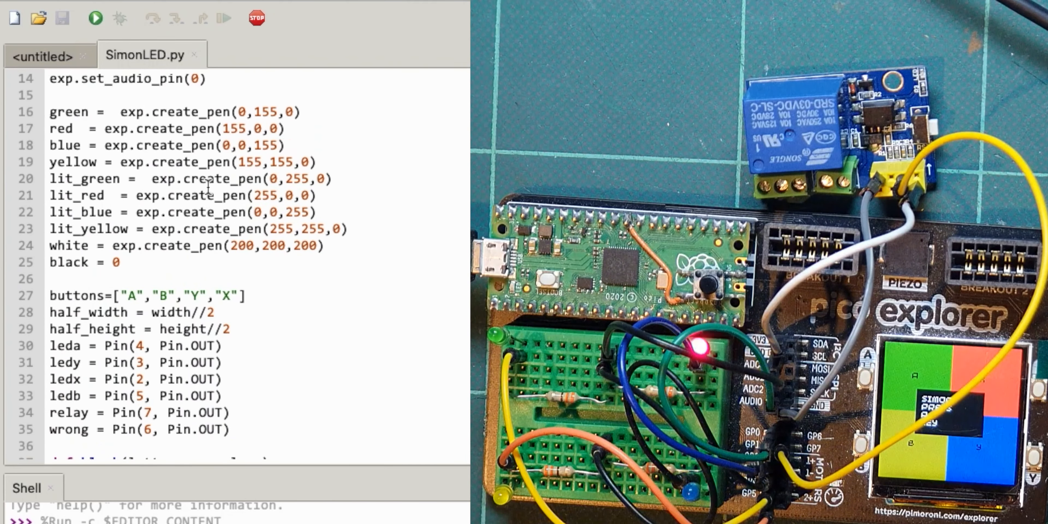
scroll("down", 3)
type("wrong")
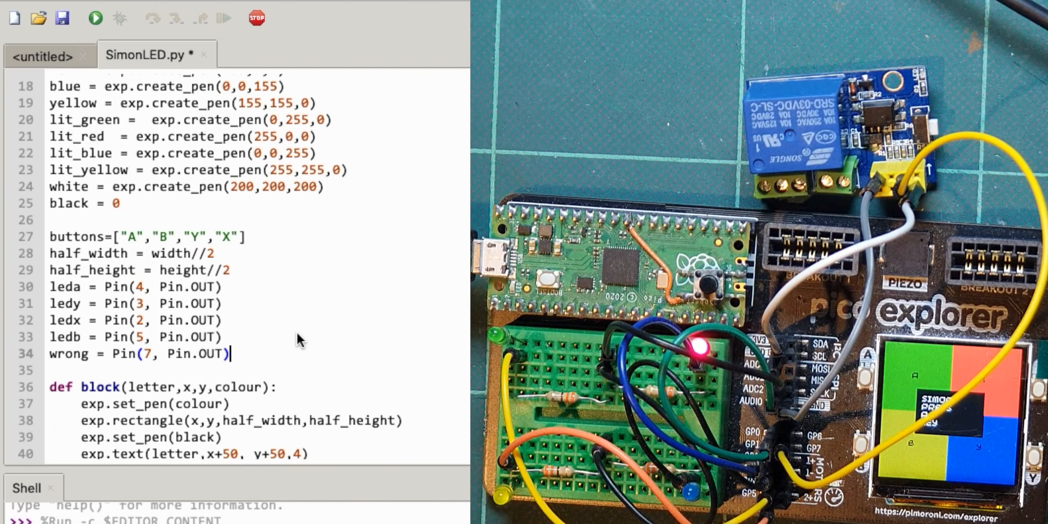
scroll("down", 3)
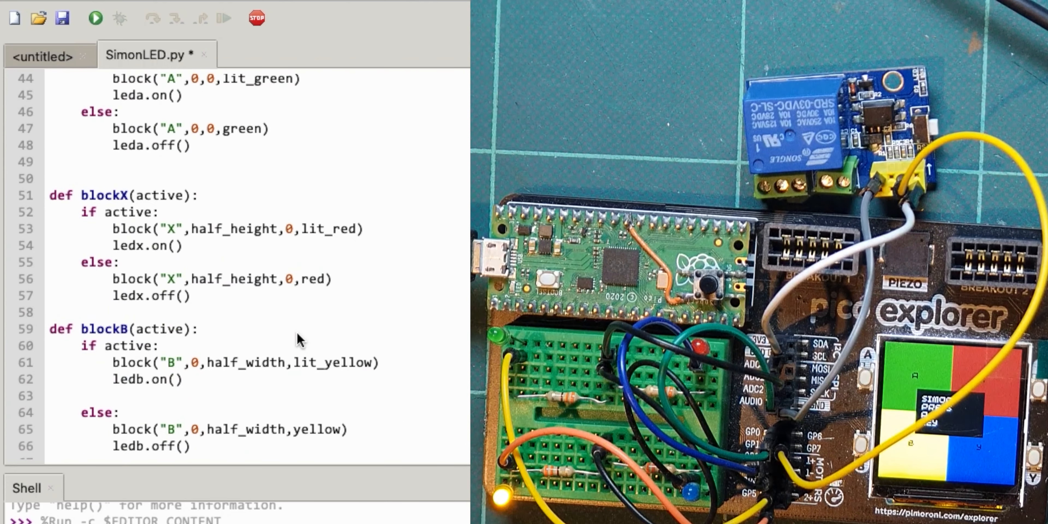
scroll("down", 3)
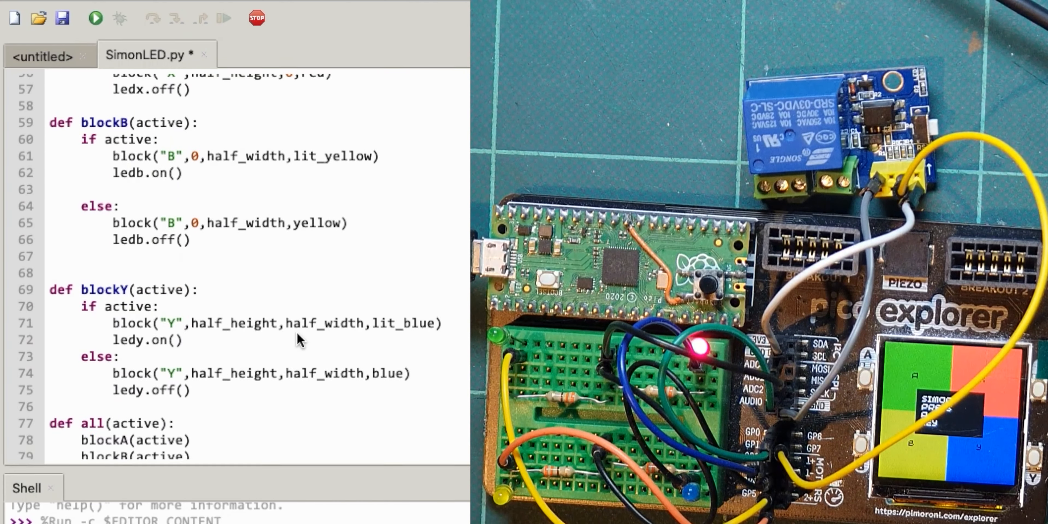
scroll("down", 3)
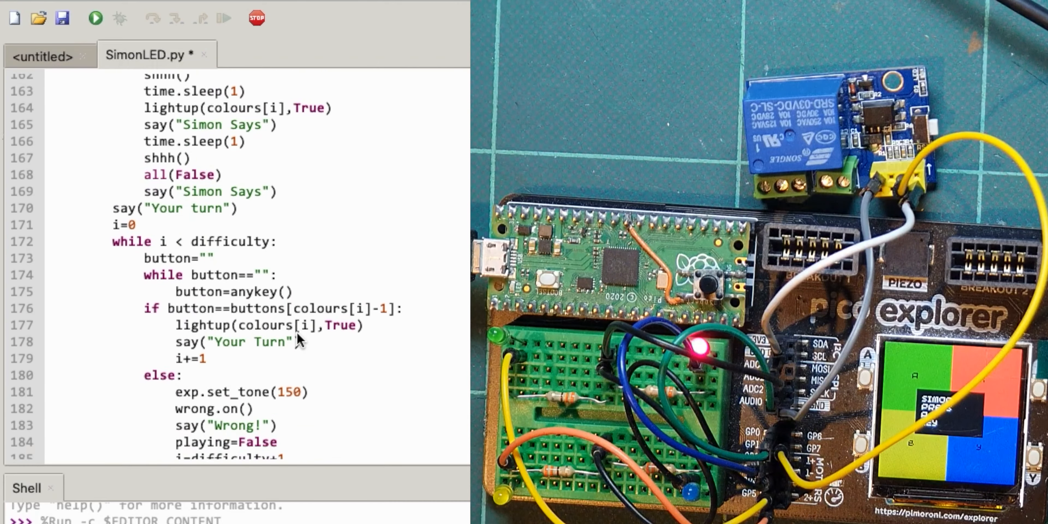
Step: Stop/restart the Pico backend and run SimonLED.py so 'Your turn' shows
scroll("down", 3)
type("ff")
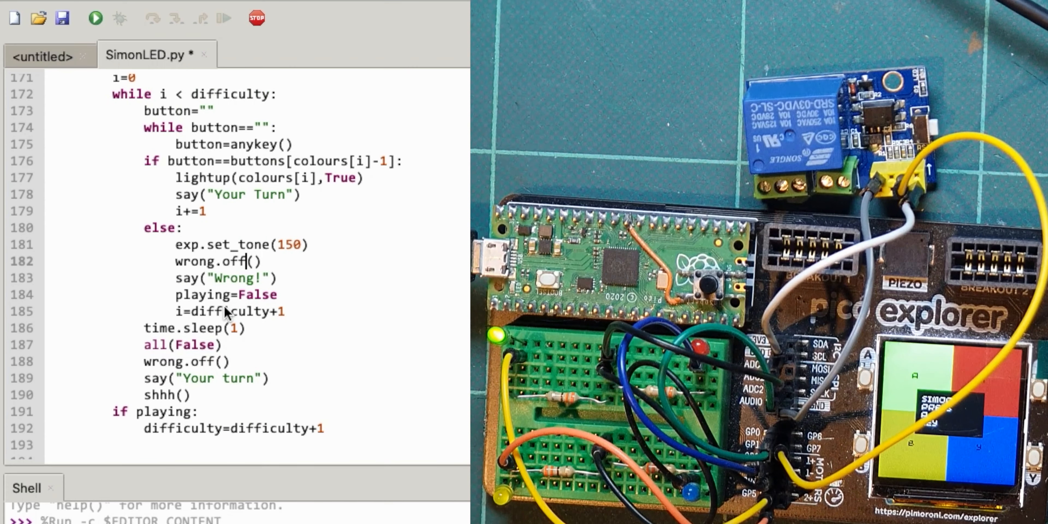
mouse_move(217, 369)
type("n")
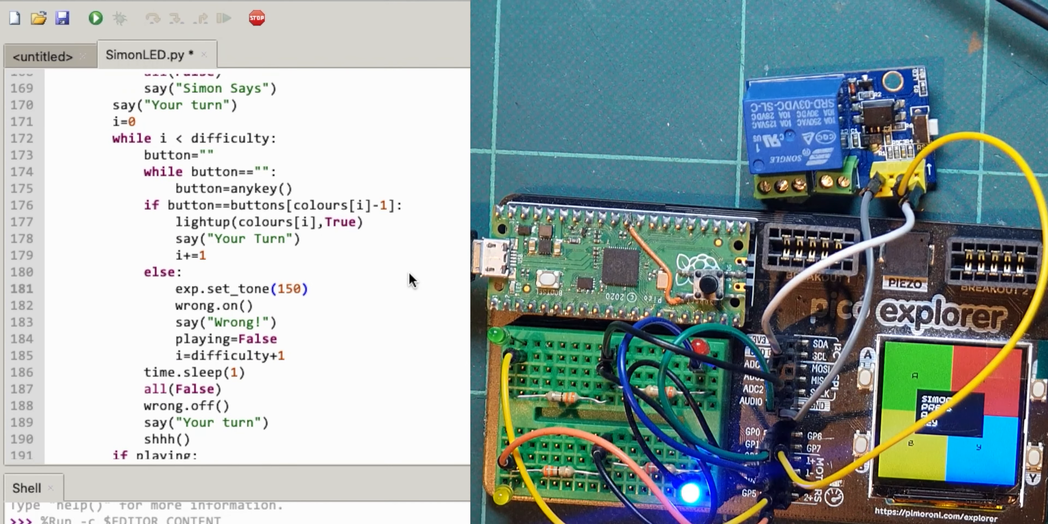
mouse_move(257, 18)
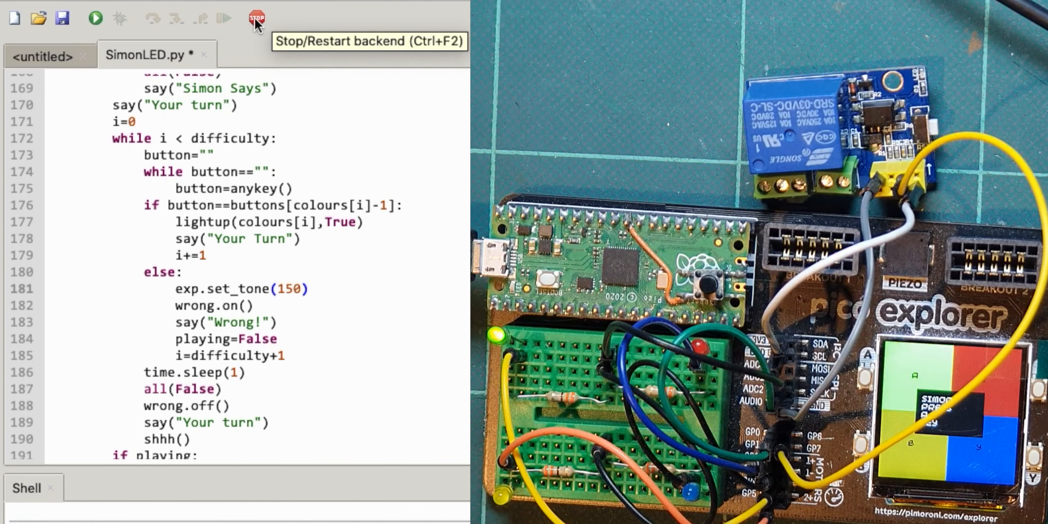
left_click(254, 18)
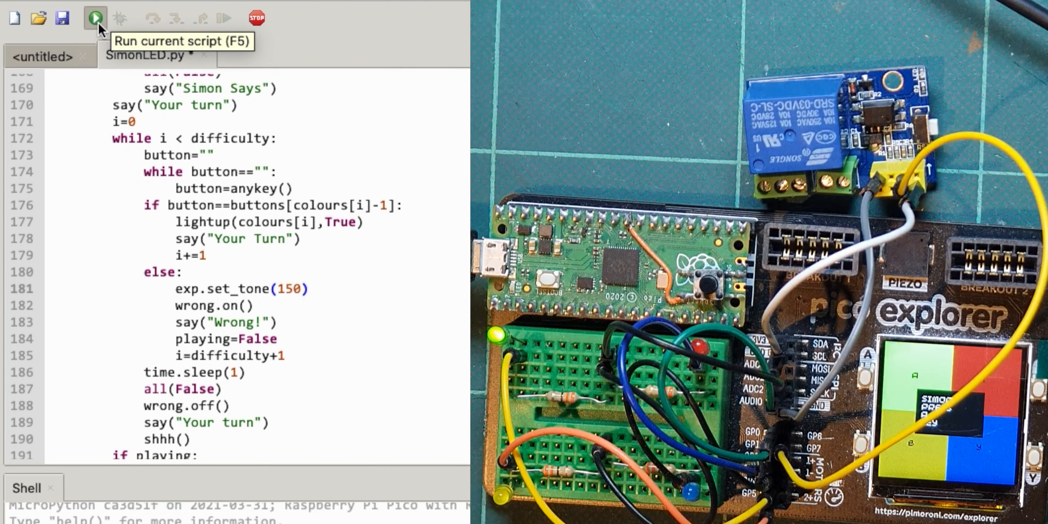
left_click(94, 18)
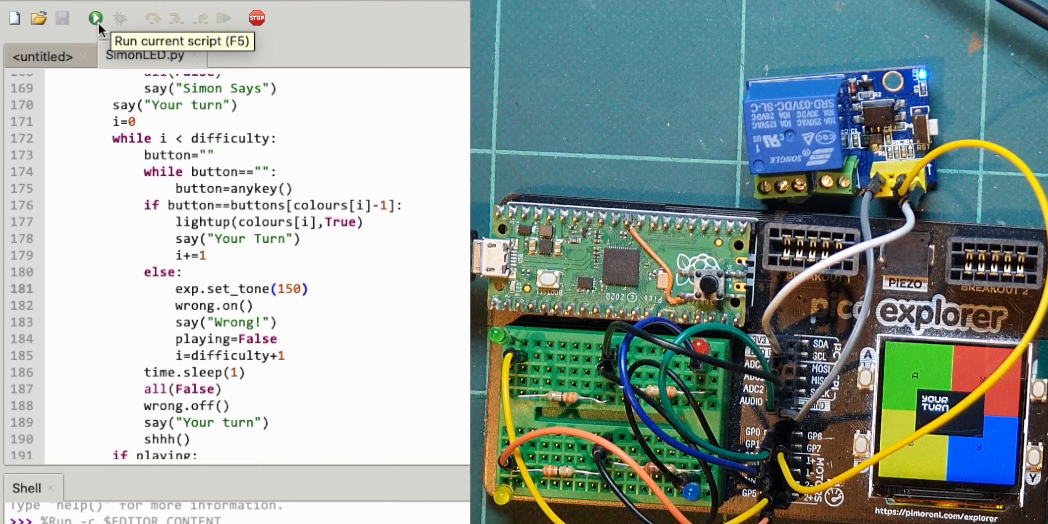
Step: Swap line 182 to wrong.off() and line 188 to wrong.on(), then rerun the game
left_click(309, 288)
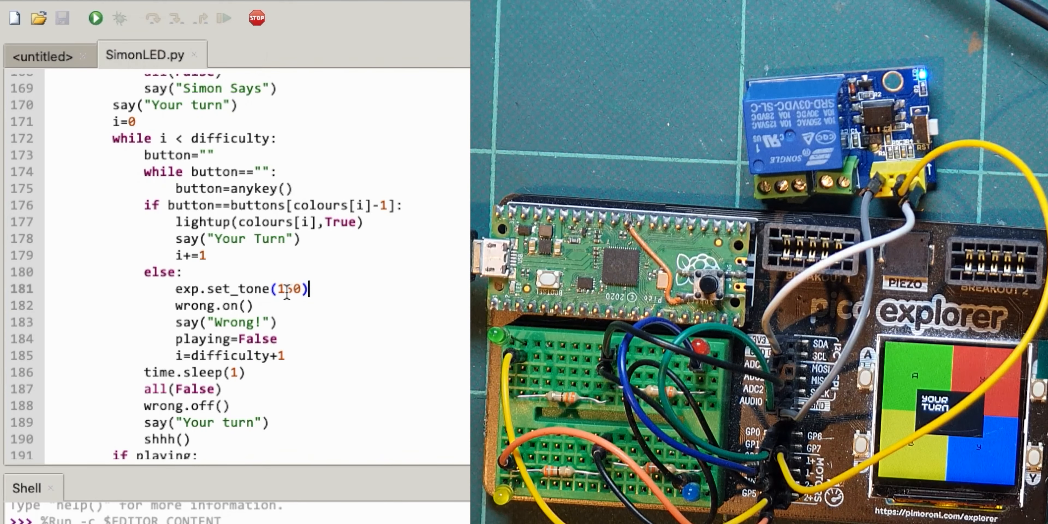
scroll("down", 3)
type("ff")
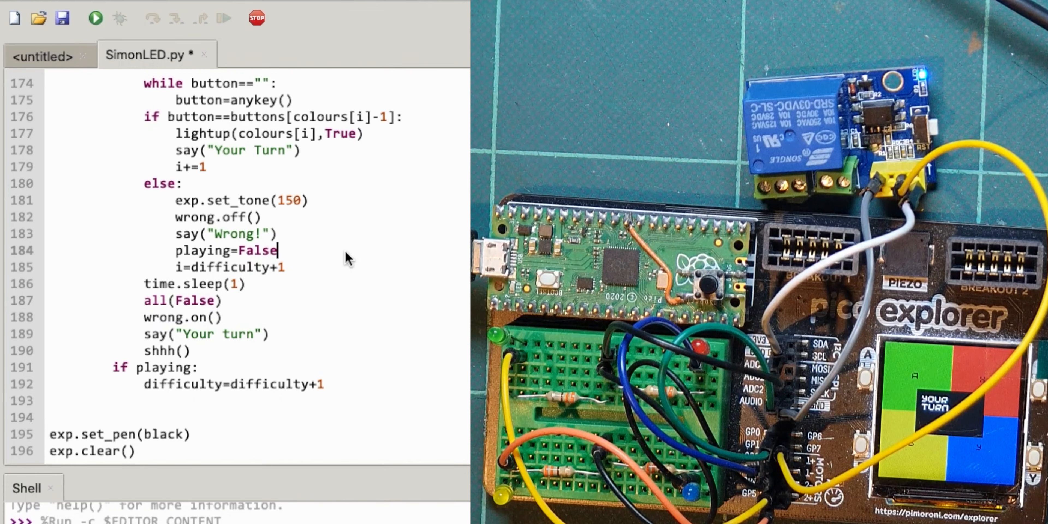
mouse_move(256, 19)
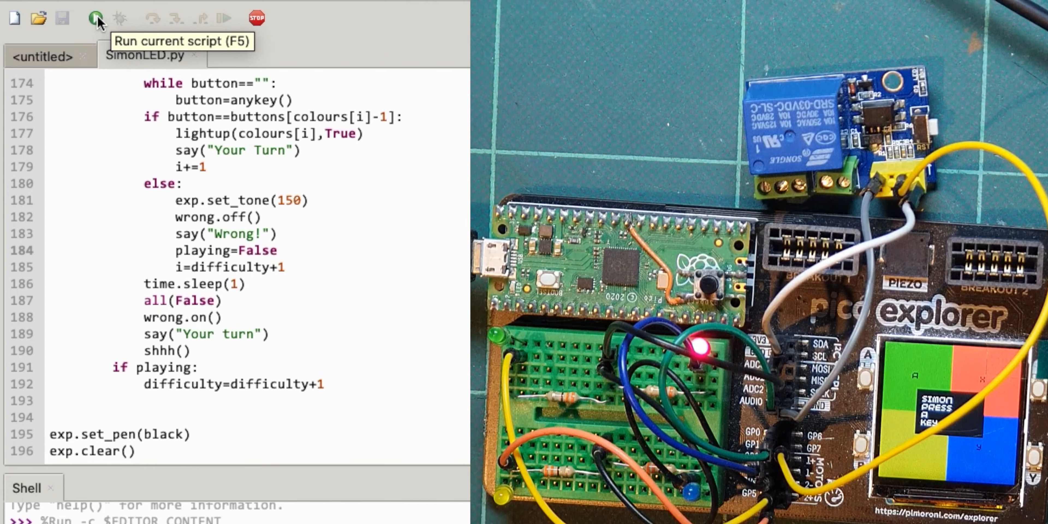
left_click(95, 18)
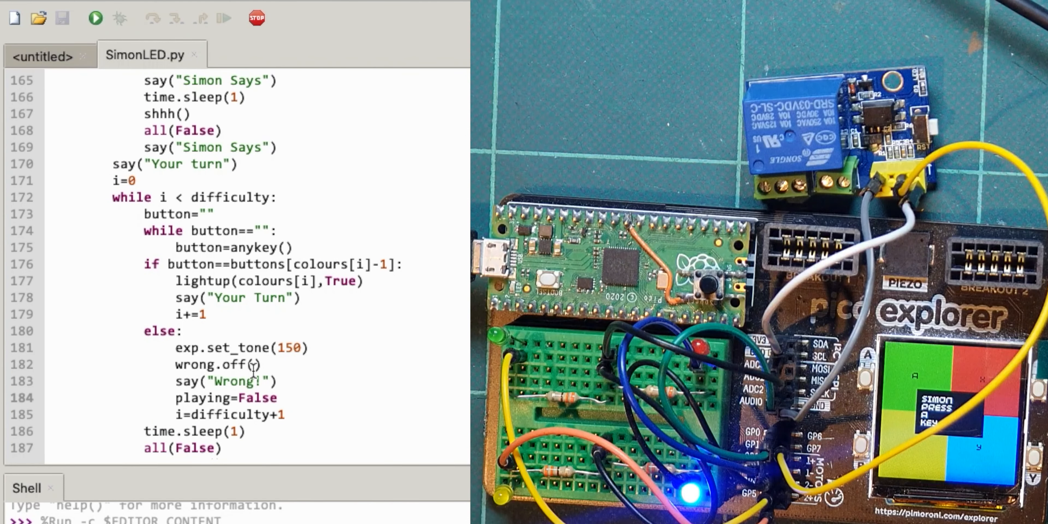
Step: After testing on the board, stop the game and restart the Pico's interpreter
scroll("down", 3)
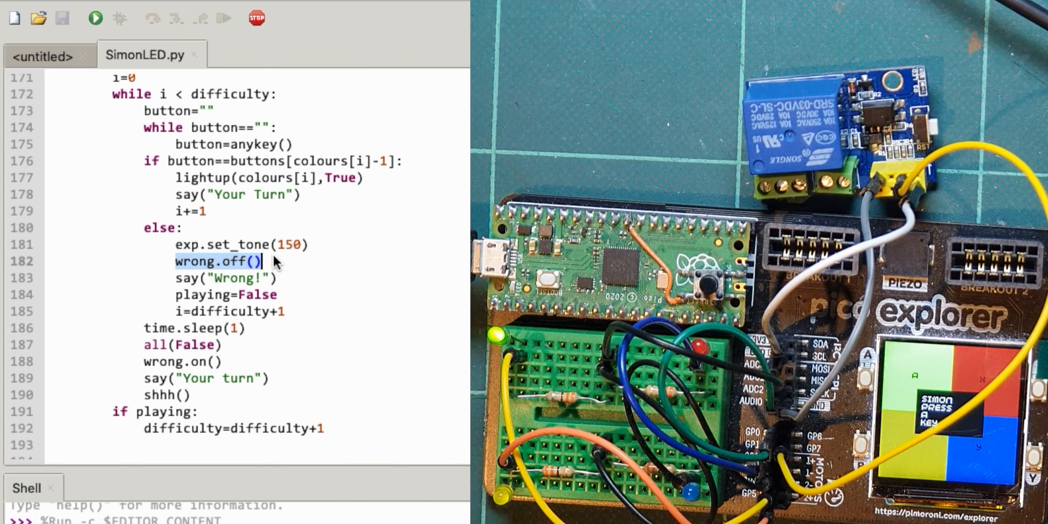
mouse_move(256, 18)
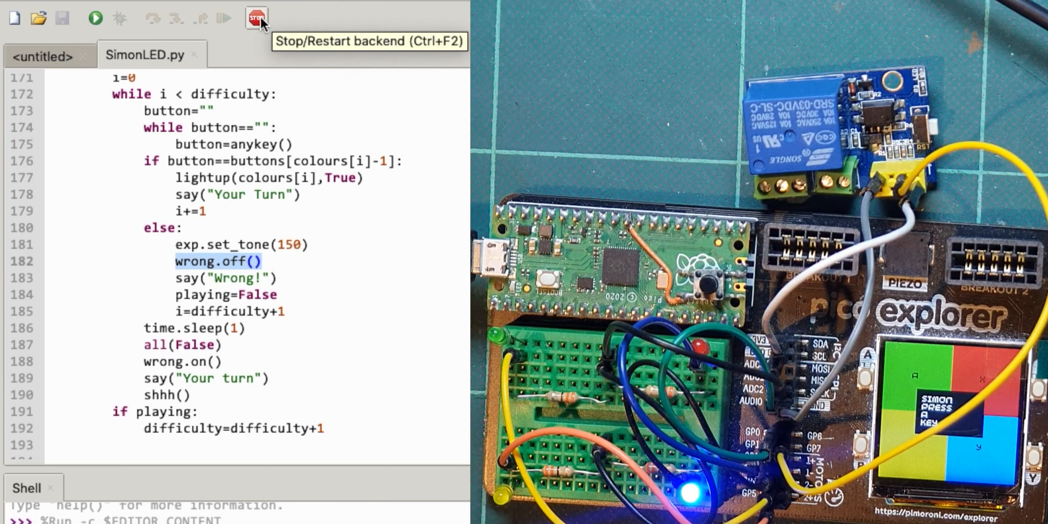
left_click(256, 18)
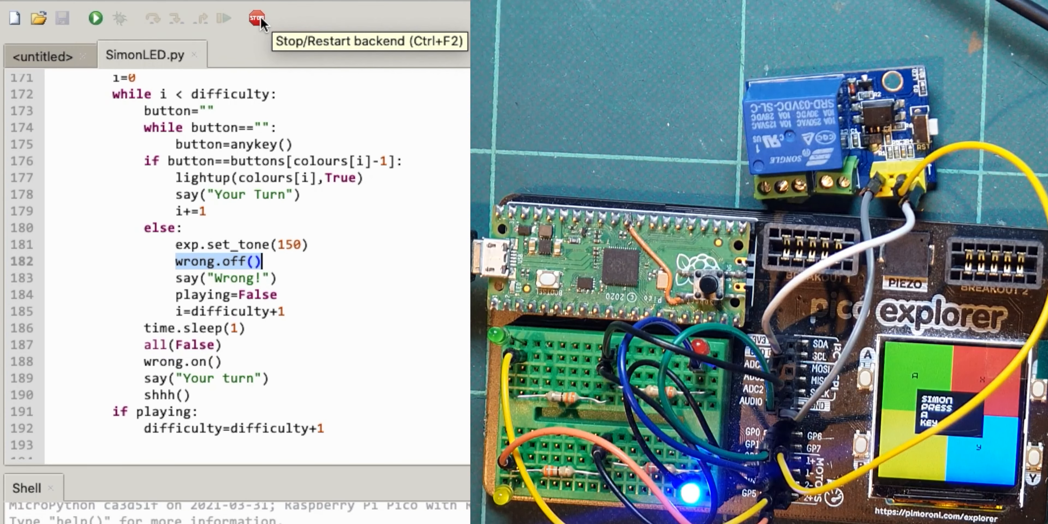